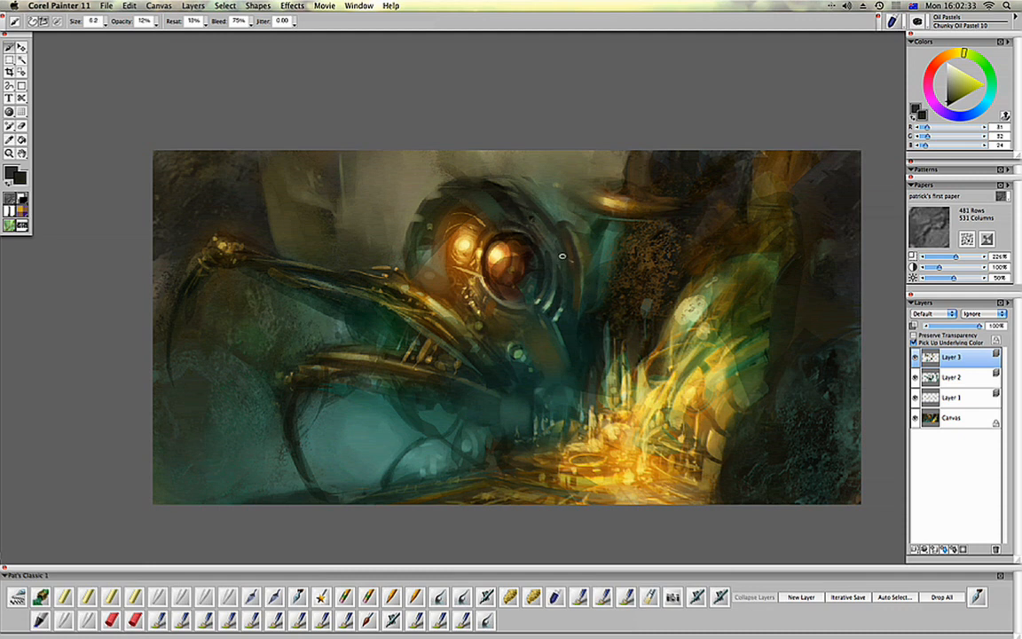
{"action": "mouse_move", "coordinate": [515, 216]}
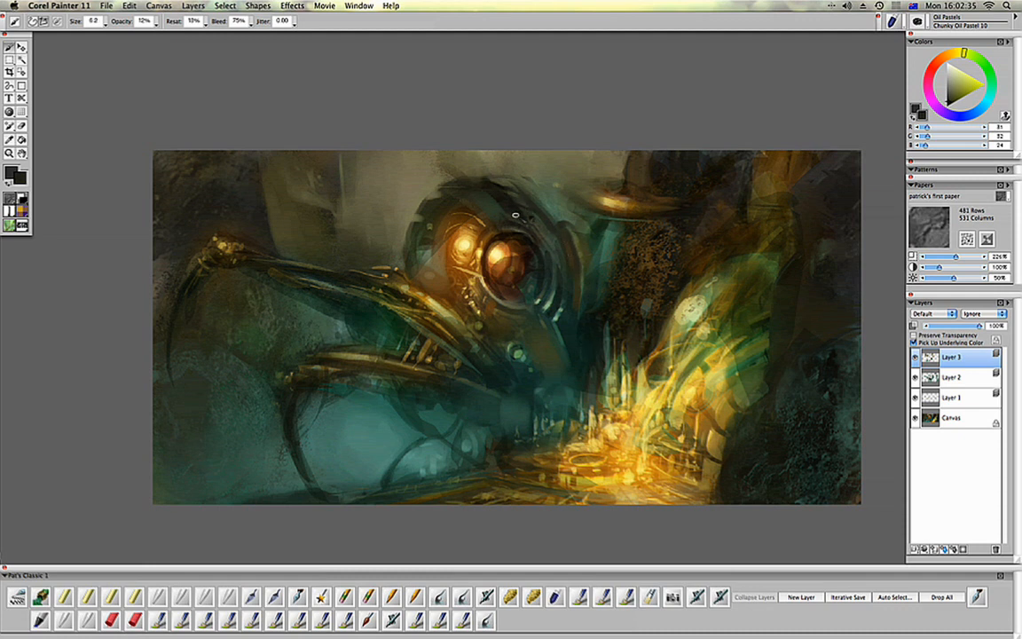
{"action": "mouse_move", "coordinate": [473, 175]}
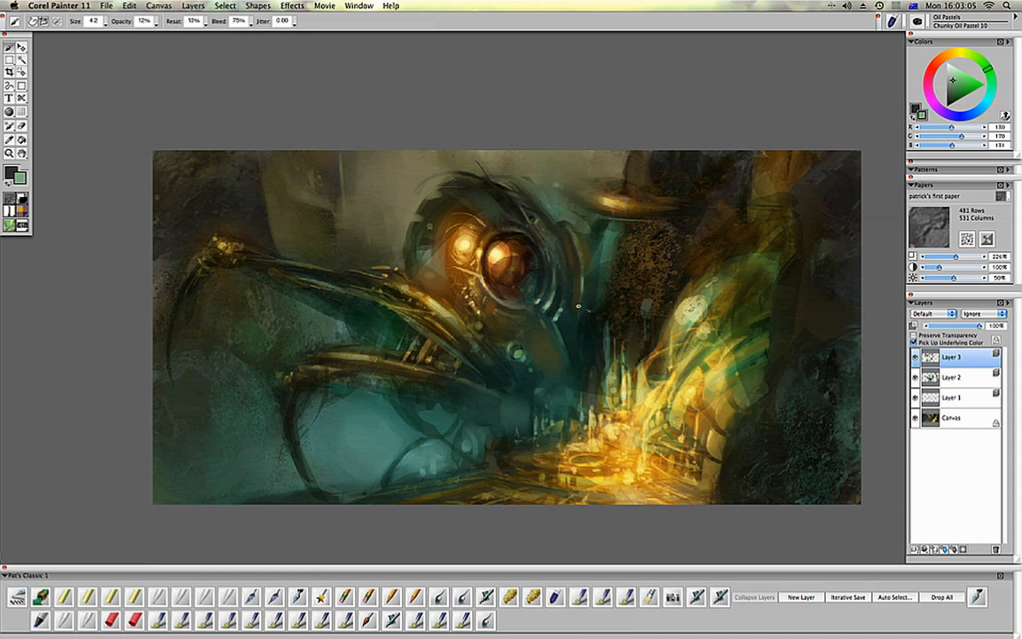
{"action": "mouse_move", "coordinate": [577, 317]}
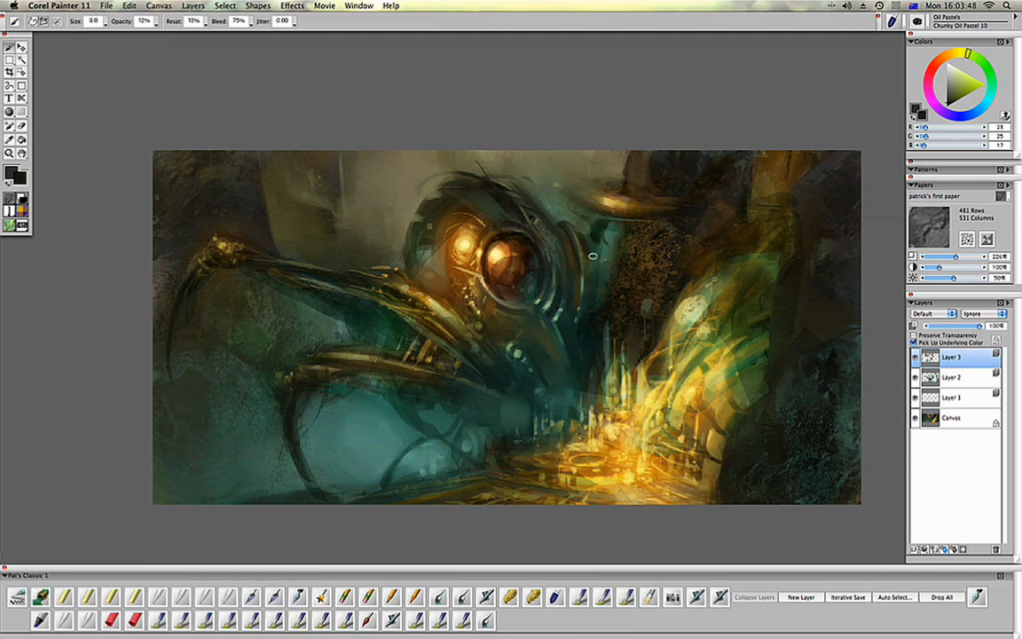
{"action": "mouse_move", "coordinate": [601, 279]}
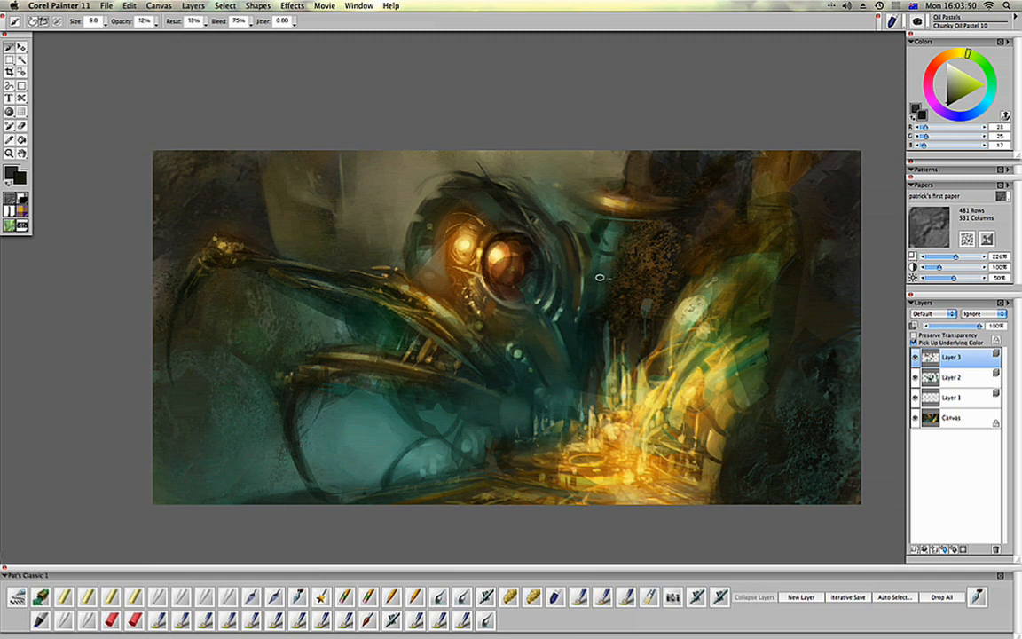